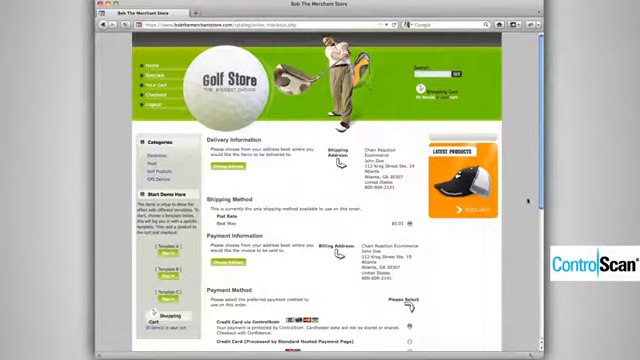
pyautogui.scroll(-3)
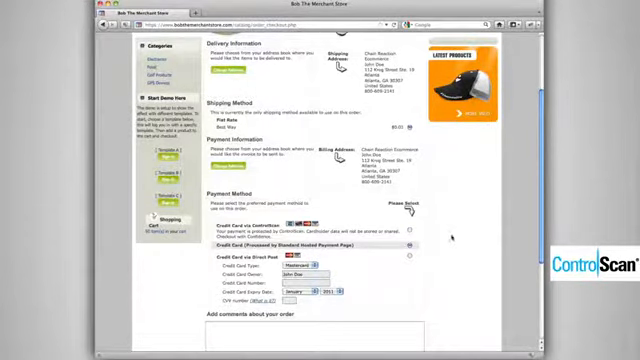
pyautogui.scroll(-3)
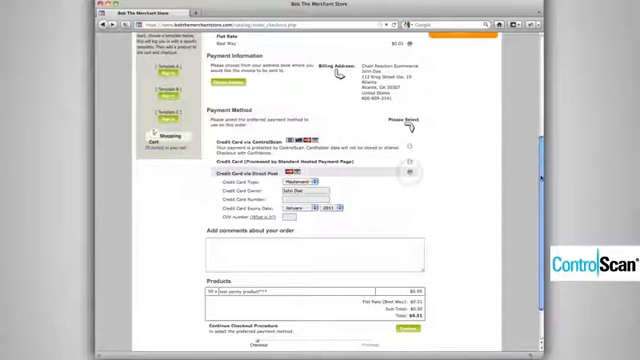
pyautogui.scroll(-3)
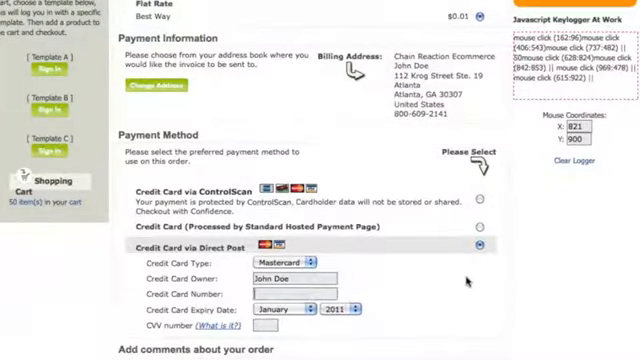
pyautogui.write('41111')
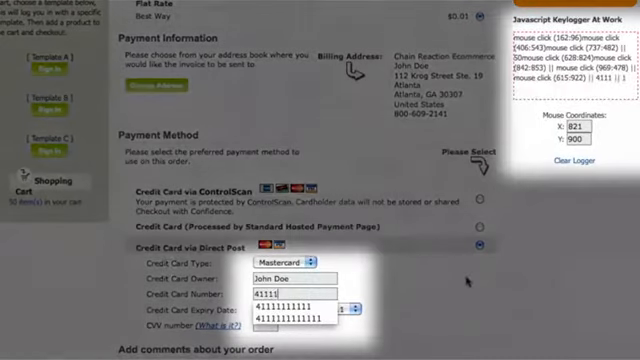